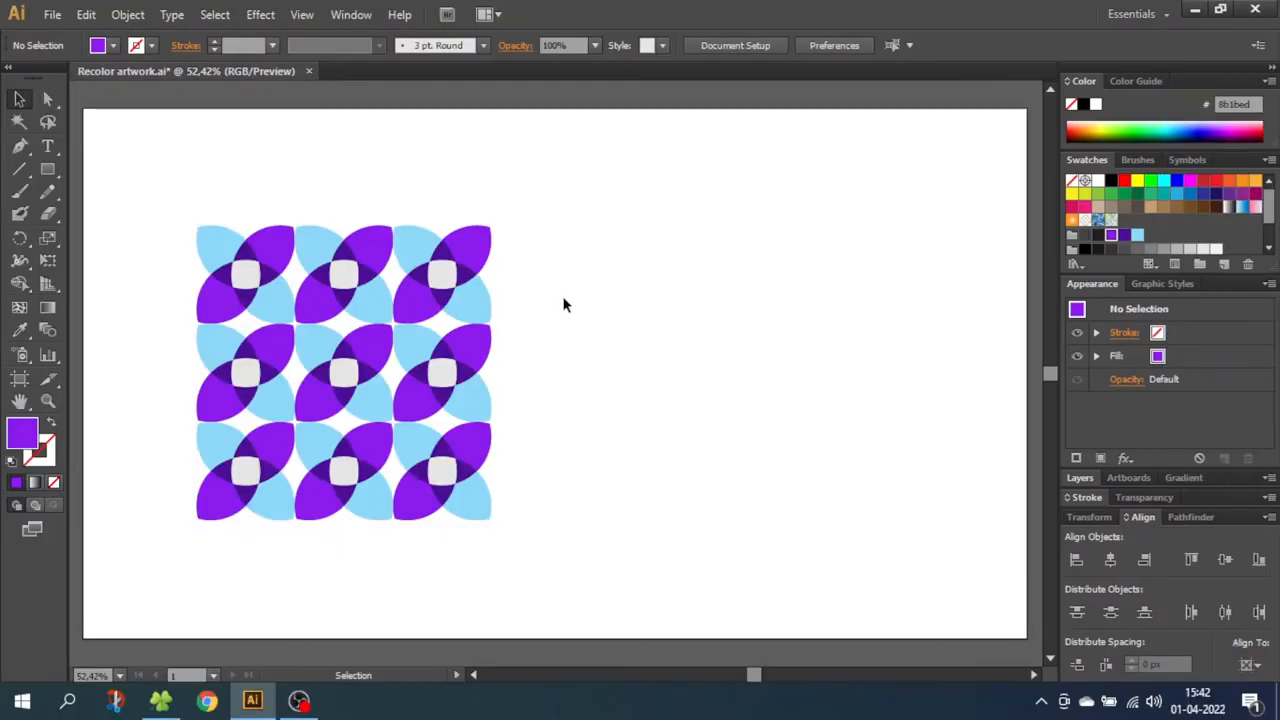
mouse_move(560, 294)
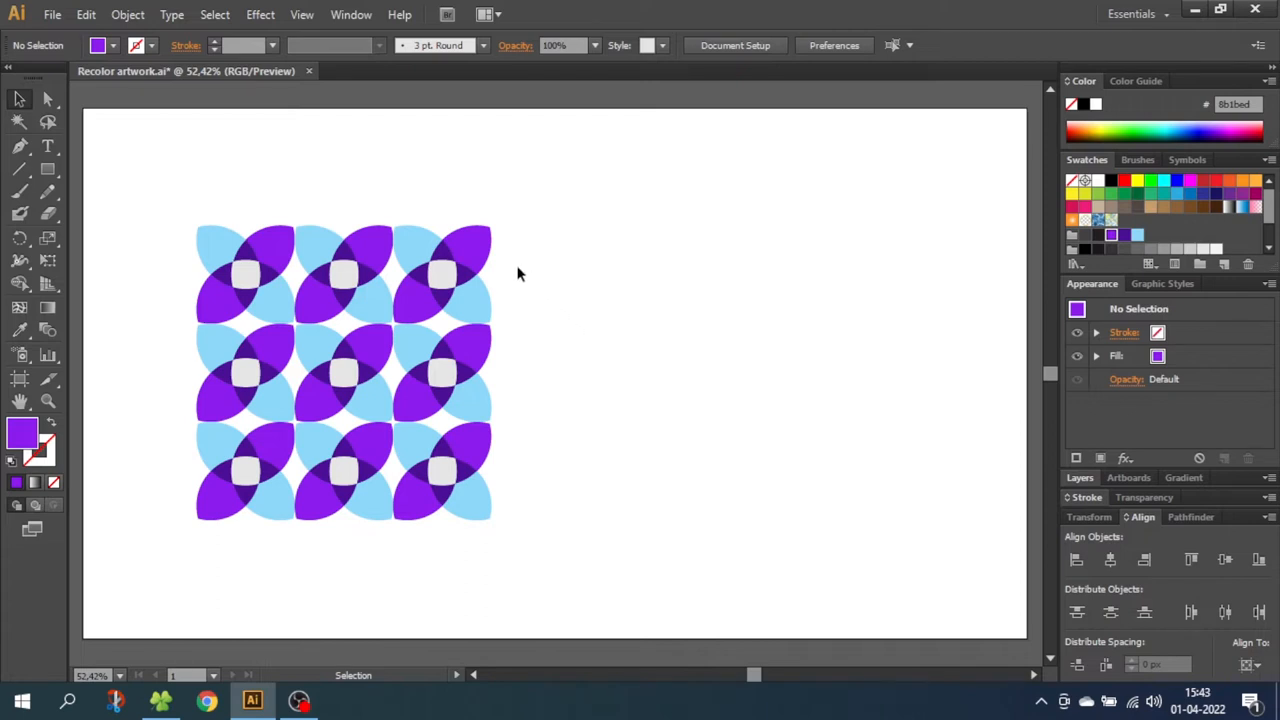
Select all paths of the purple and light blue tile artwork with the Selection tool
left_click(464, 250)
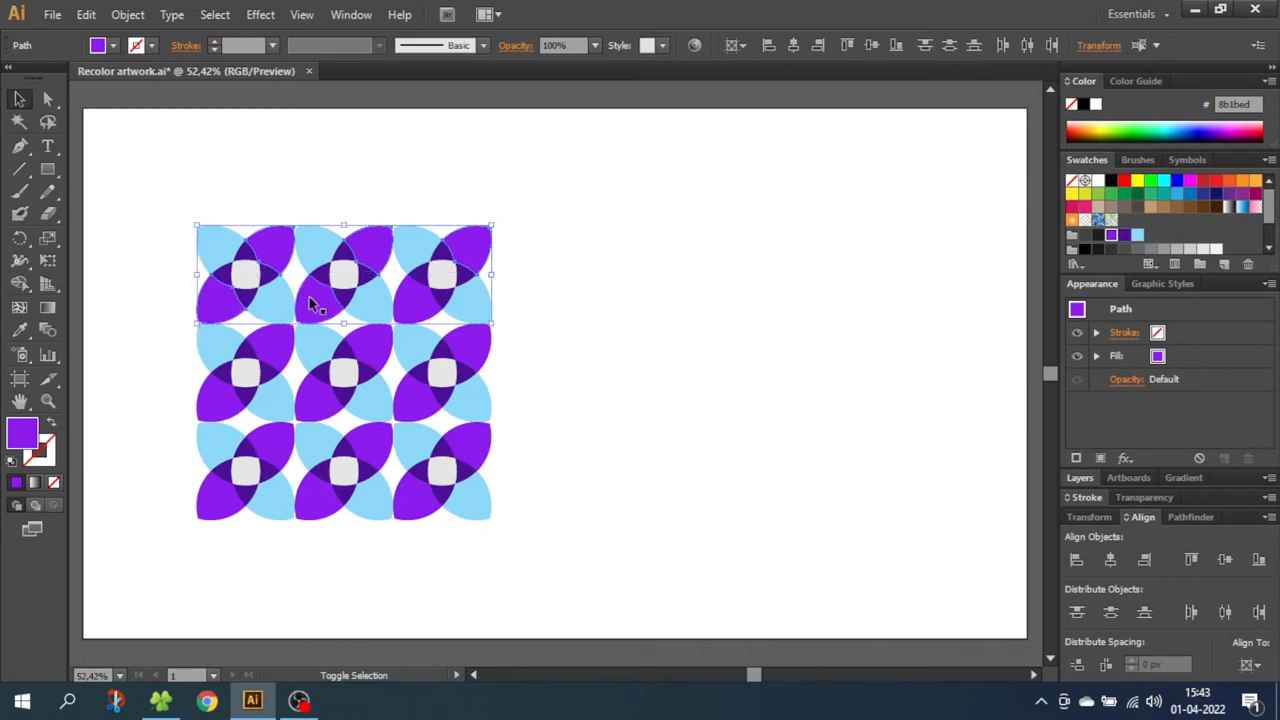
mouse_move(1096, 200)
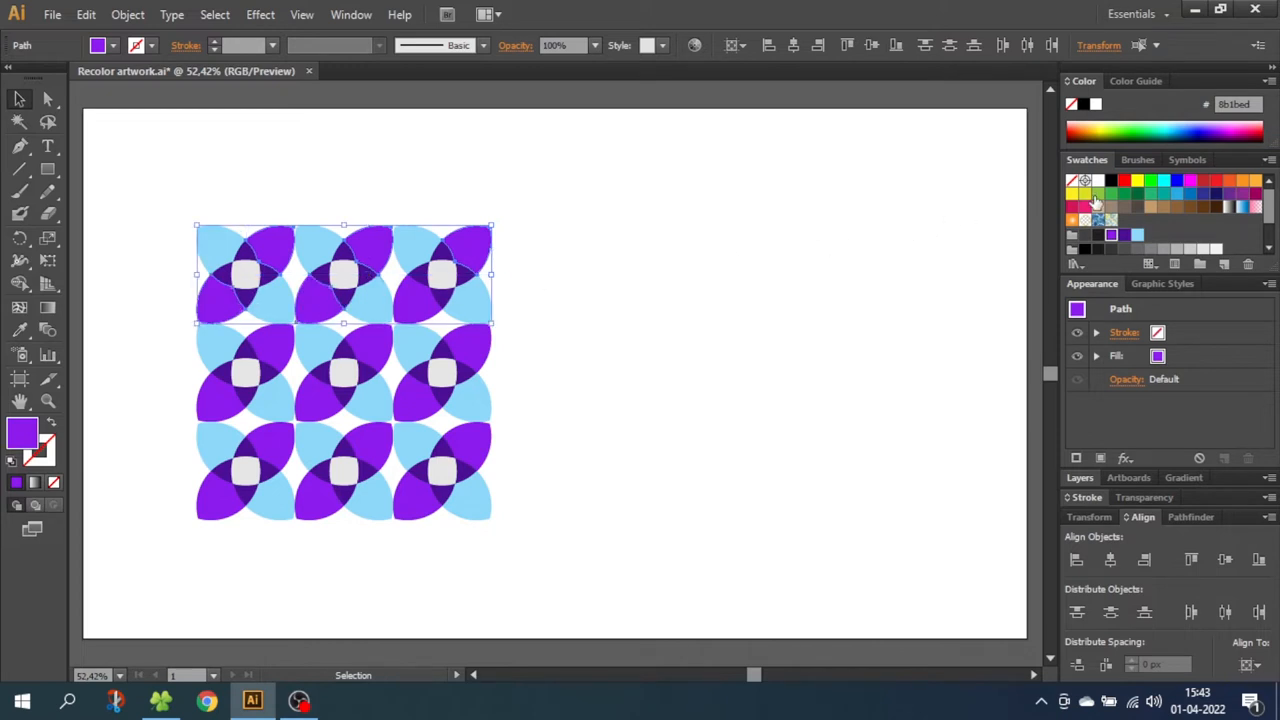
left_click(1096, 196)
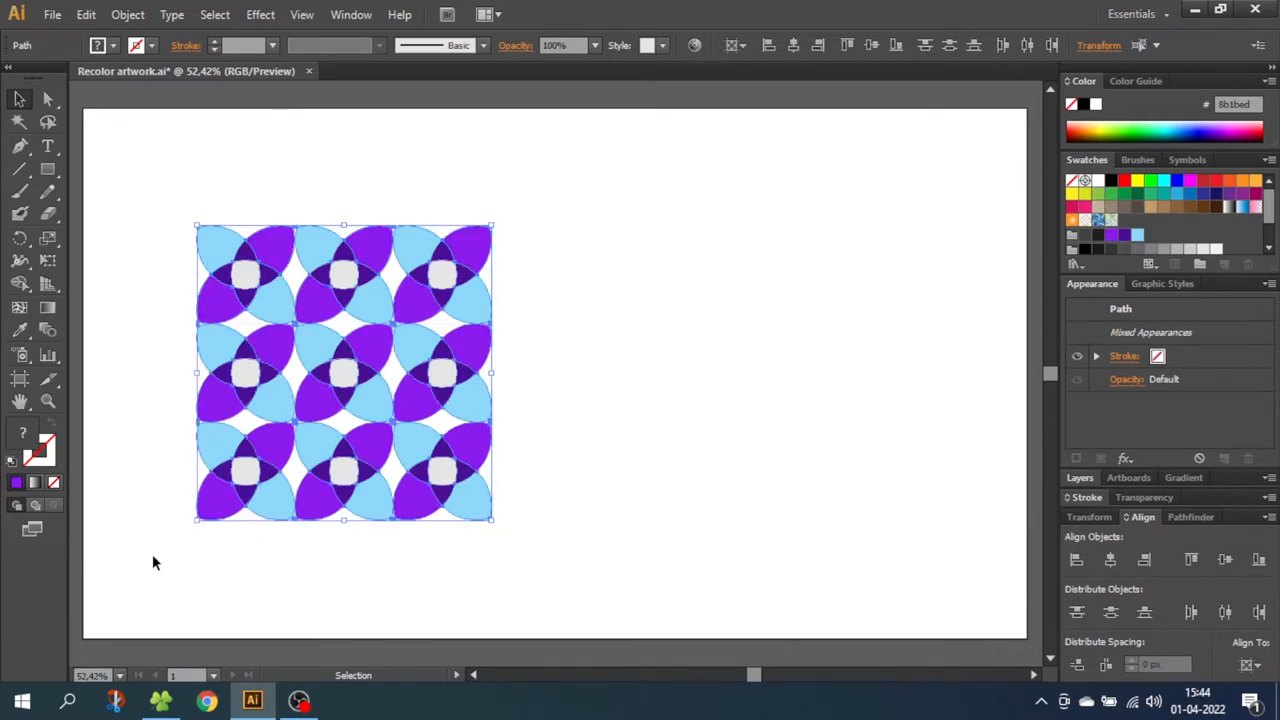
In Recolor Artwork, replace the tiles' light blue with a mint green from the Color Picker
left_click(86, 14)
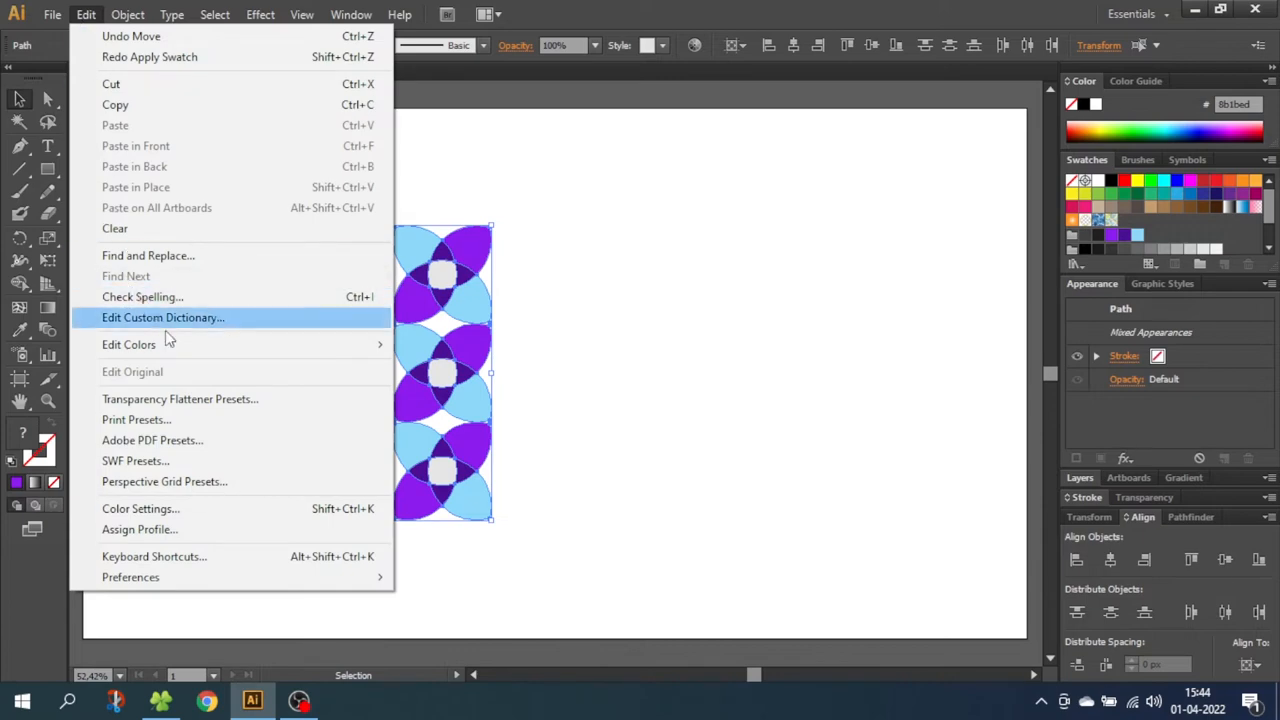
mouse_move(128, 344)
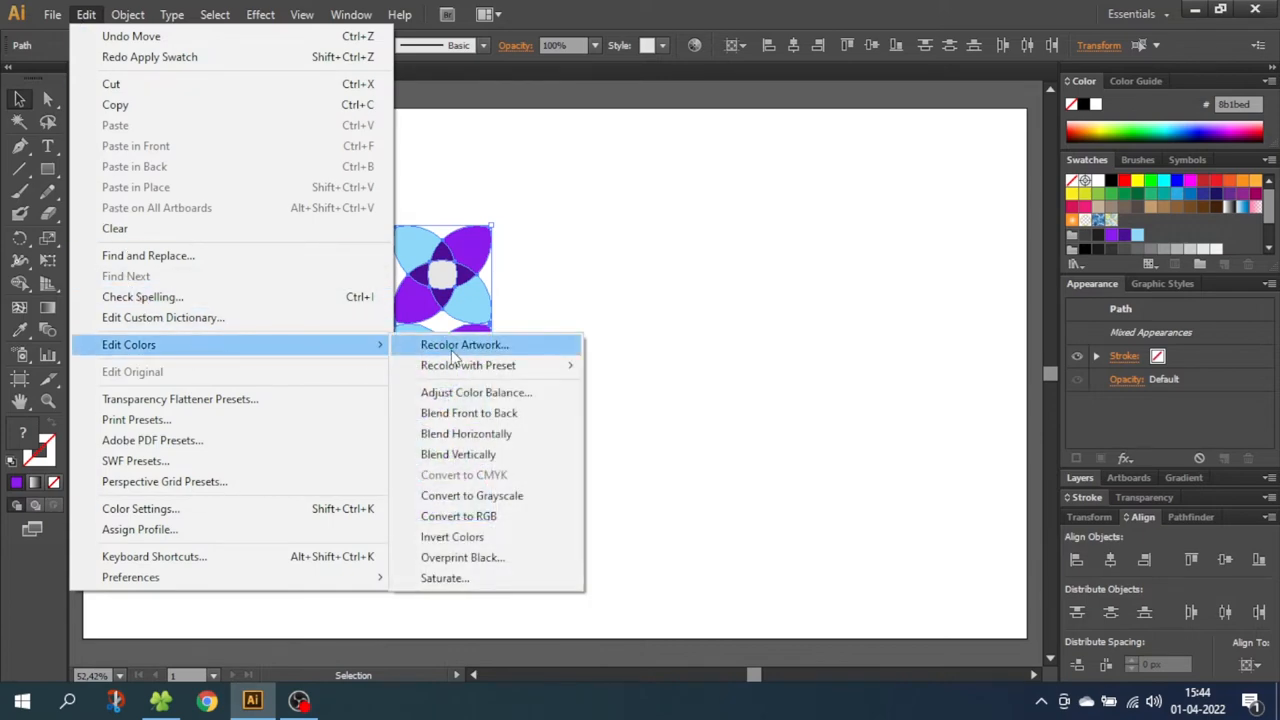
left_click(464, 344)
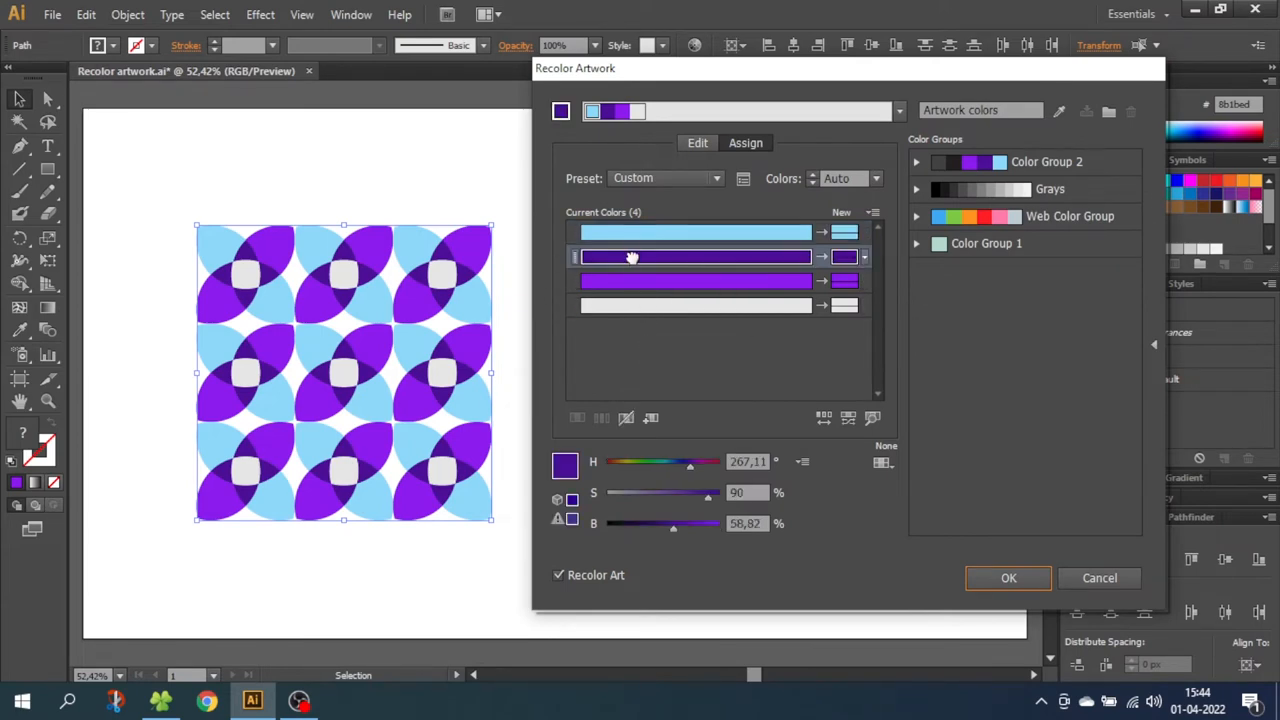
left_click(696, 232)
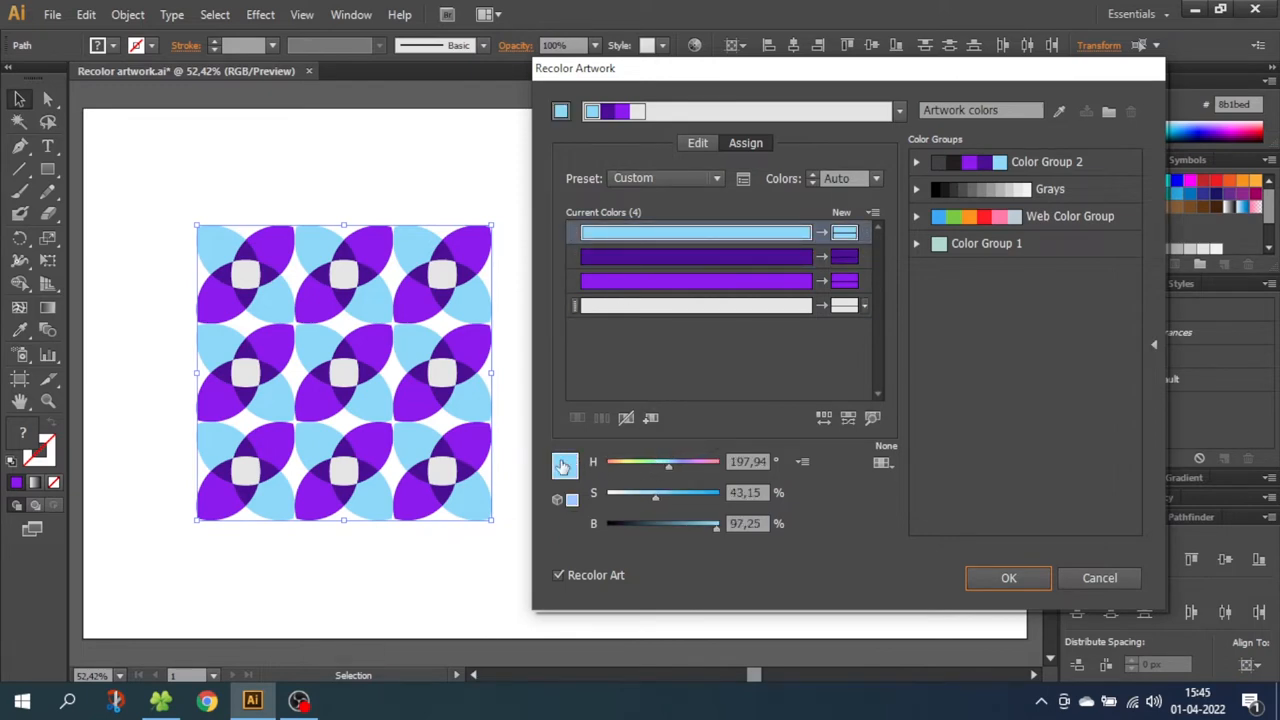
left_click(564, 466)
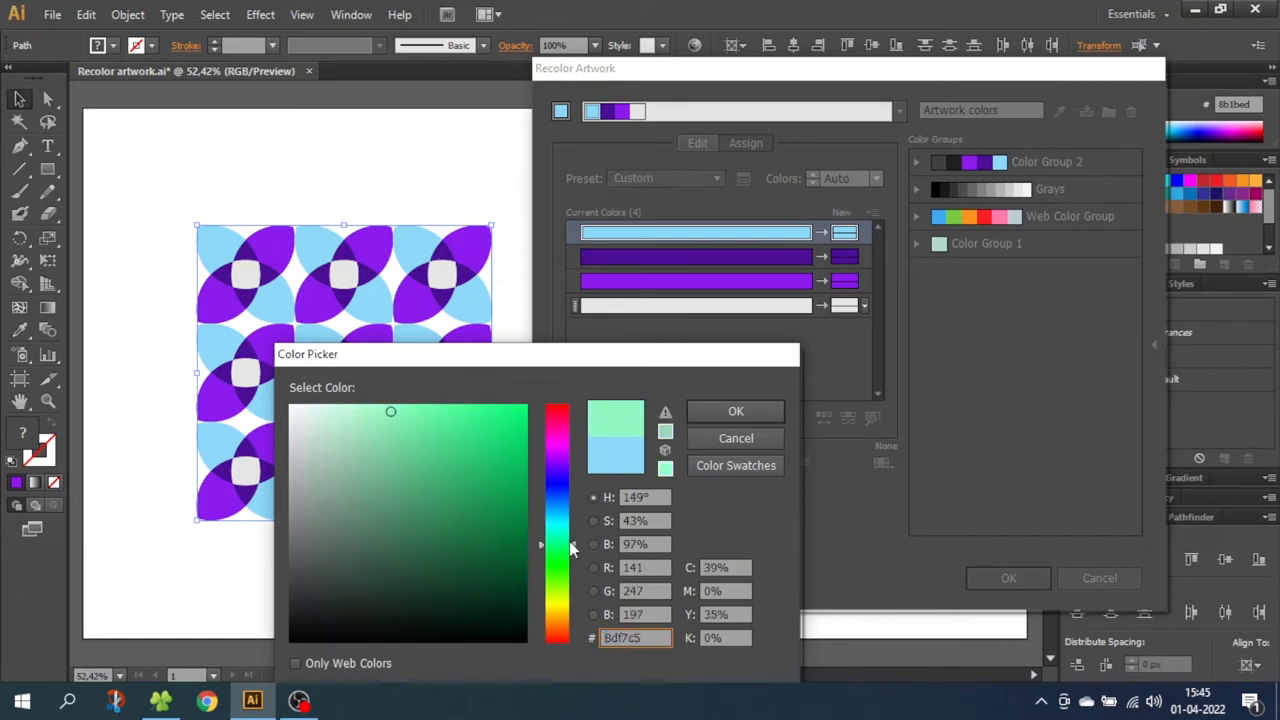
left_click(736, 412)
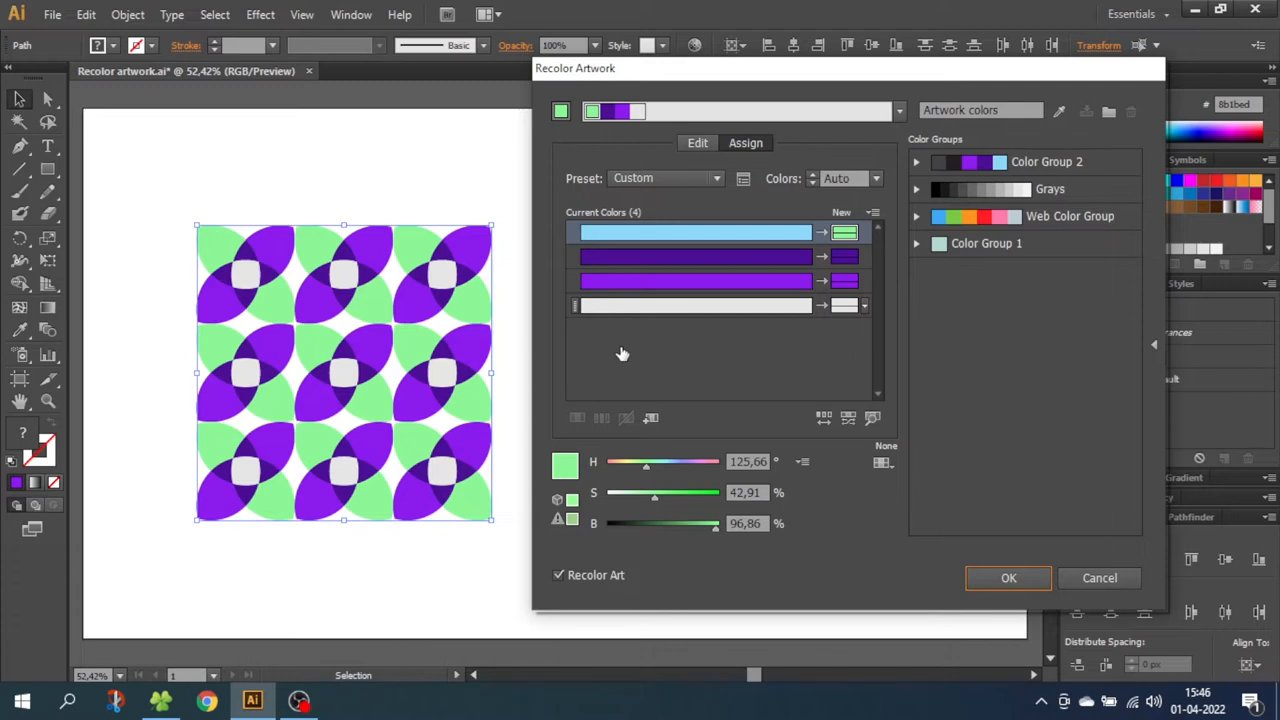
Rotate the harmony handles on the colour wheel to a bright green and peach palette and apply it
left_click(696, 142)
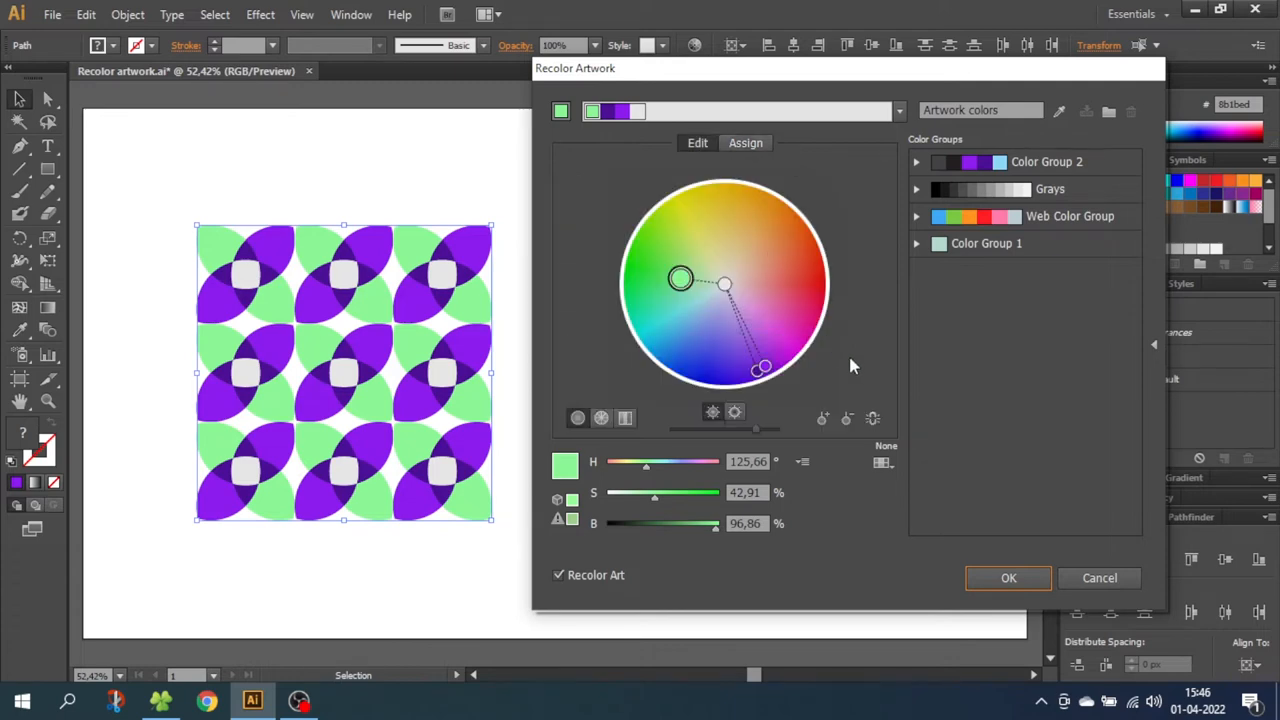
mouse_move(872, 418)
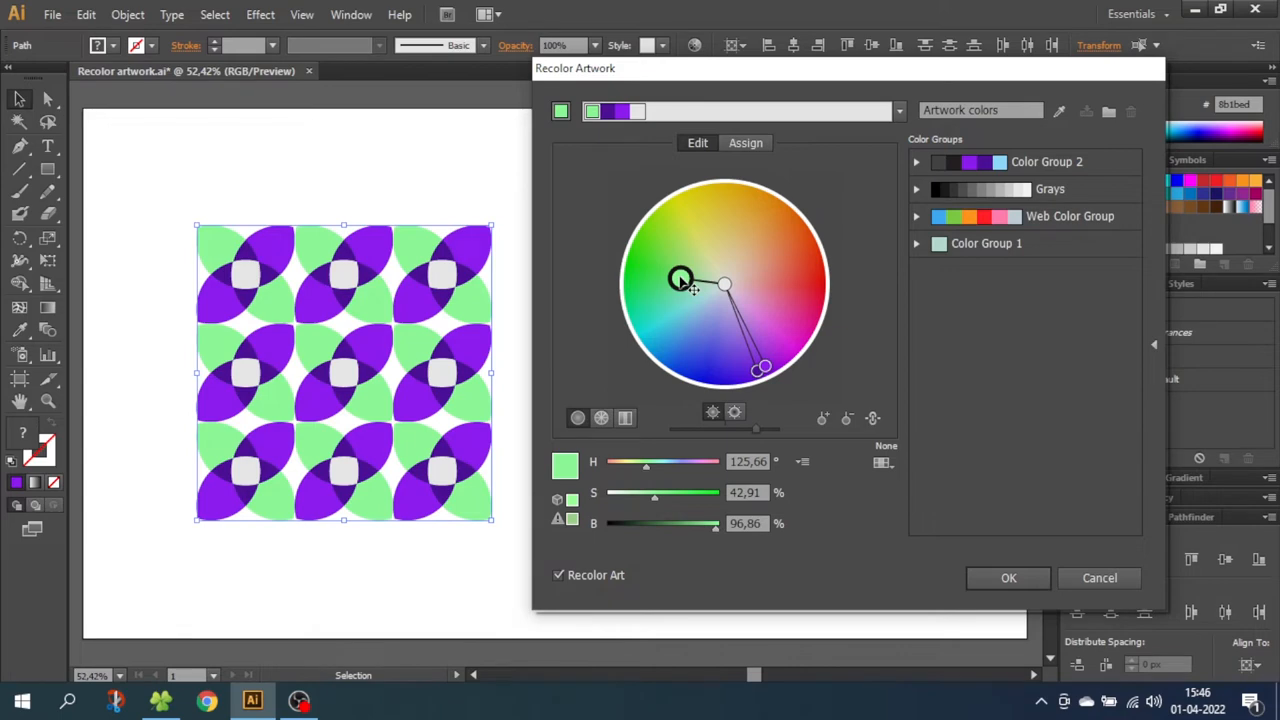
left_click_drag(680, 280, 716, 308)
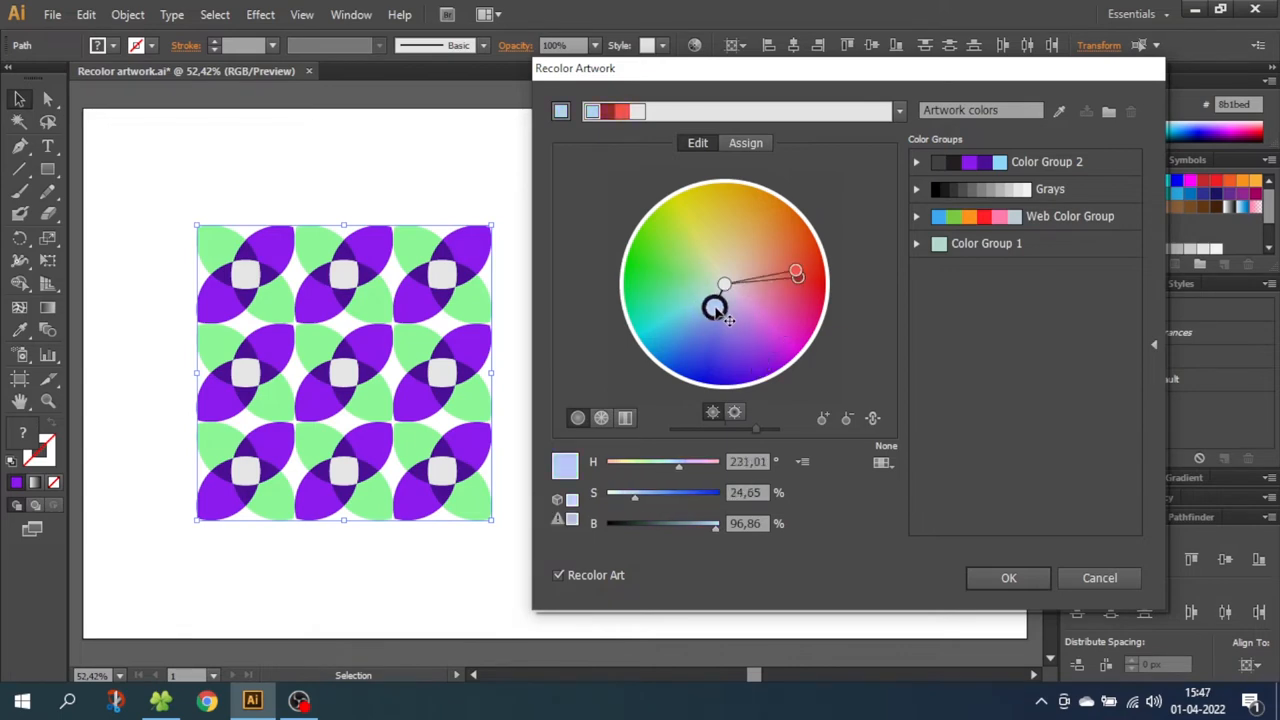
left_click_drag(796, 272, 750, 212)
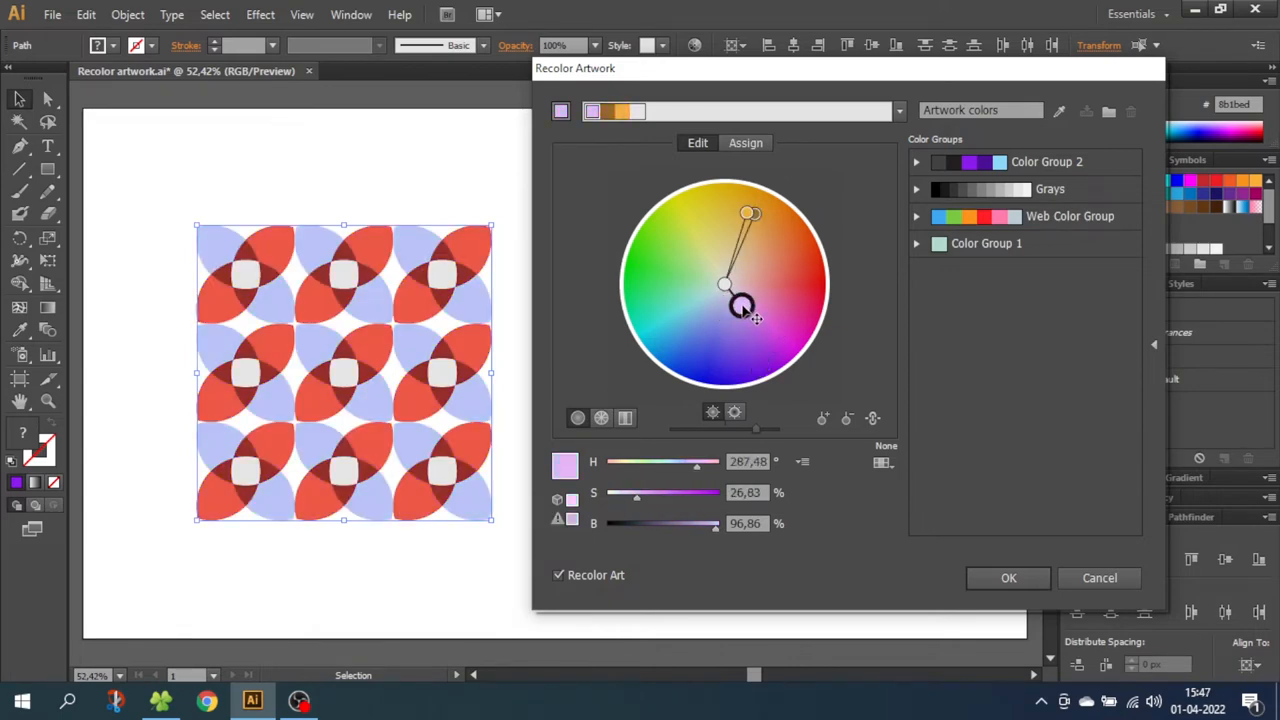
left_click_drag(744, 308, 752, 284)
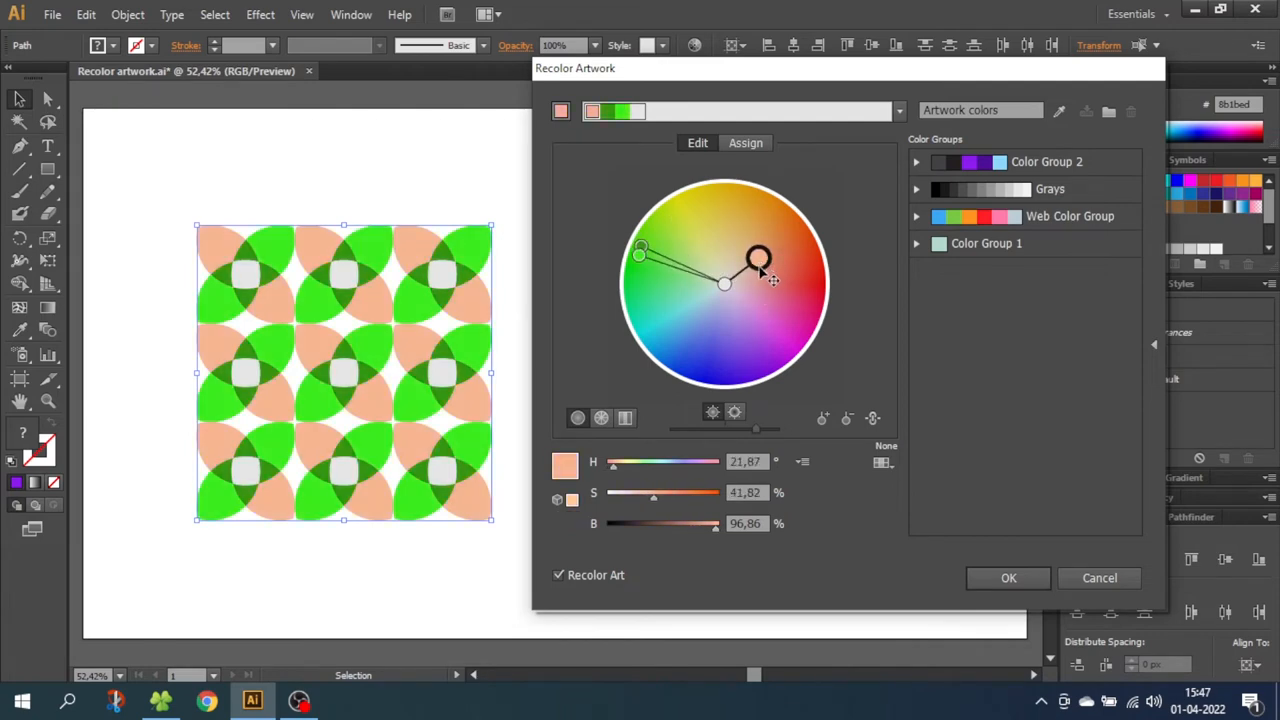
left_click(1008, 578)
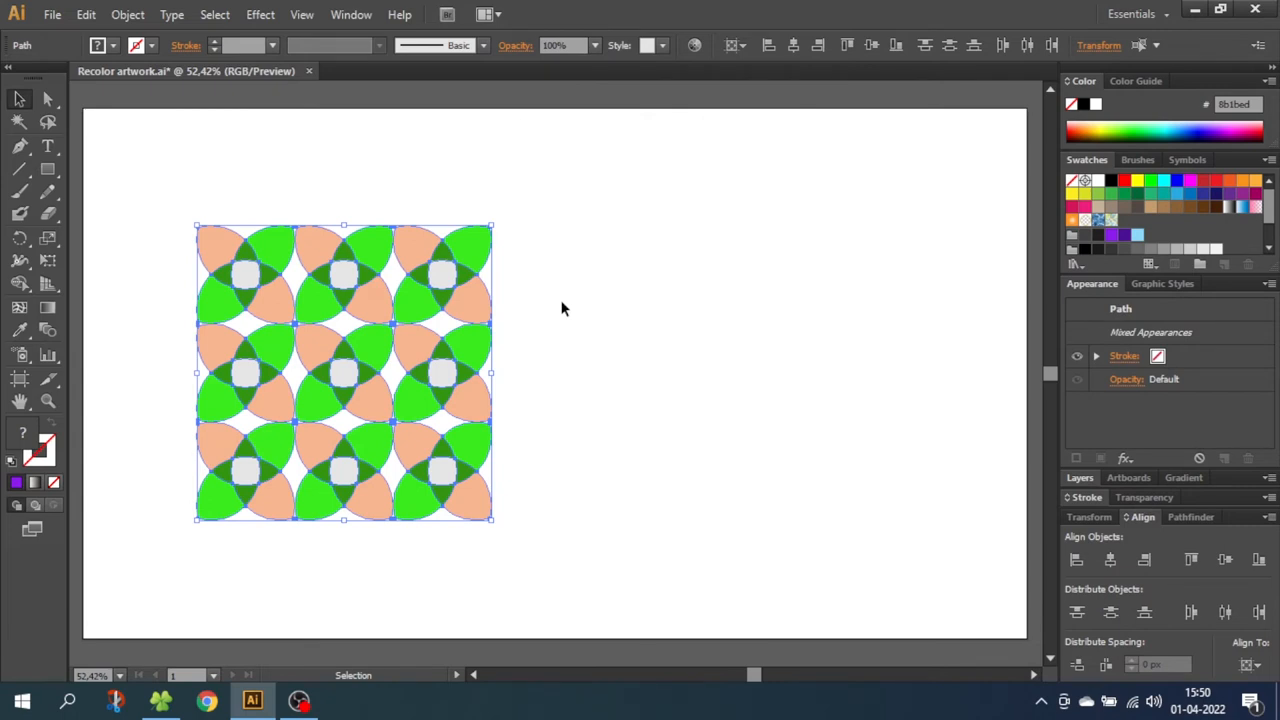
mouse_move(556, 300)
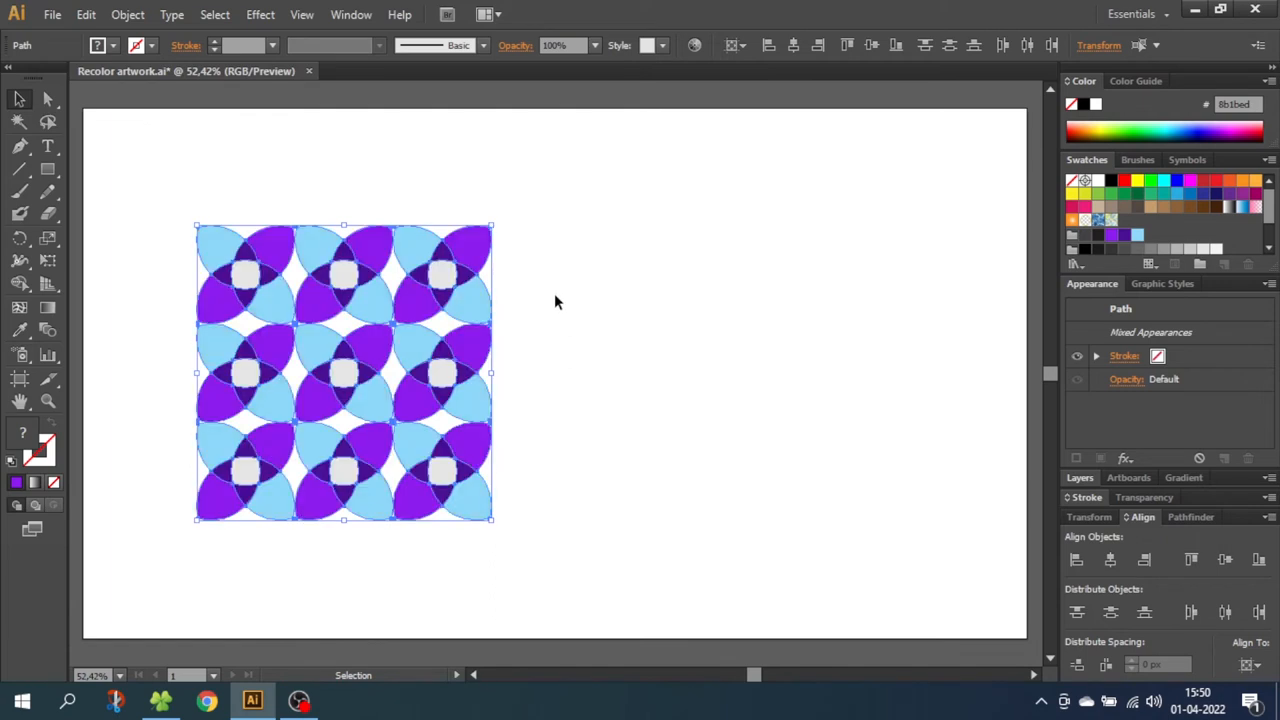
Restore the purple and blue colours and draw a pattern-filled rectangle covering the whole artboard
left_click_drag(532, 212, 408, 312)
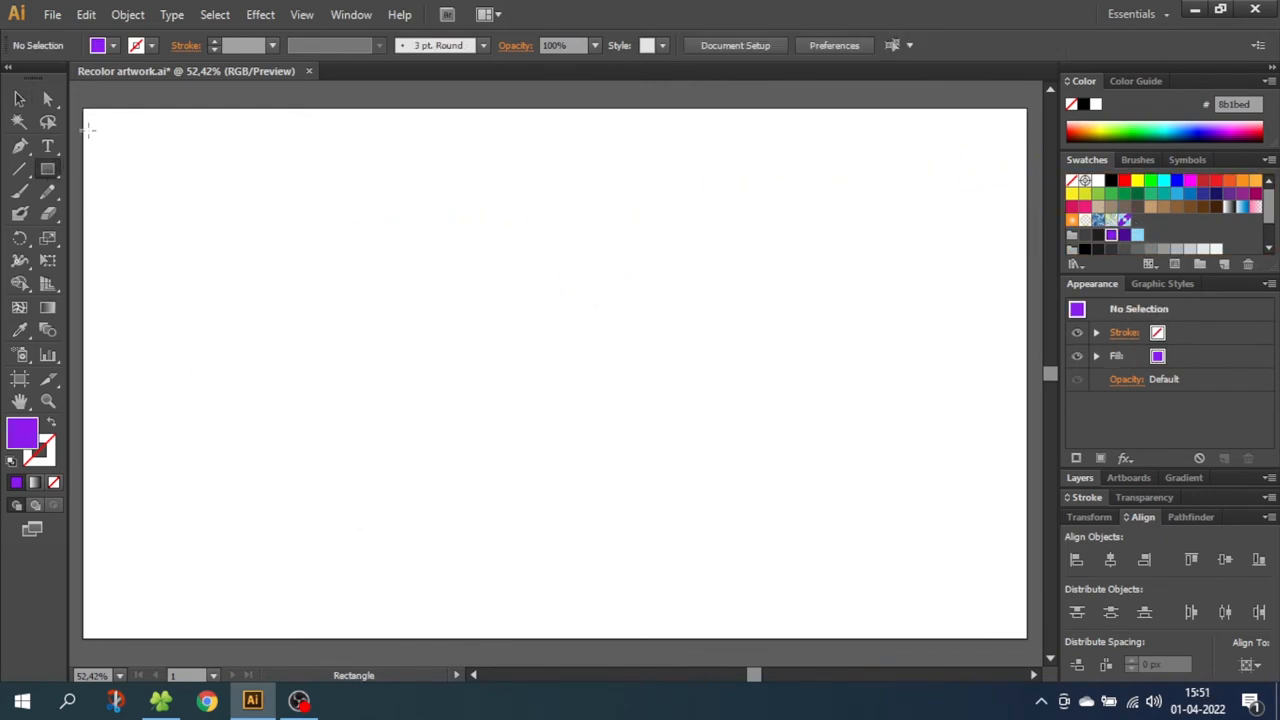
left_click_drag(84, 110, 1024, 640)
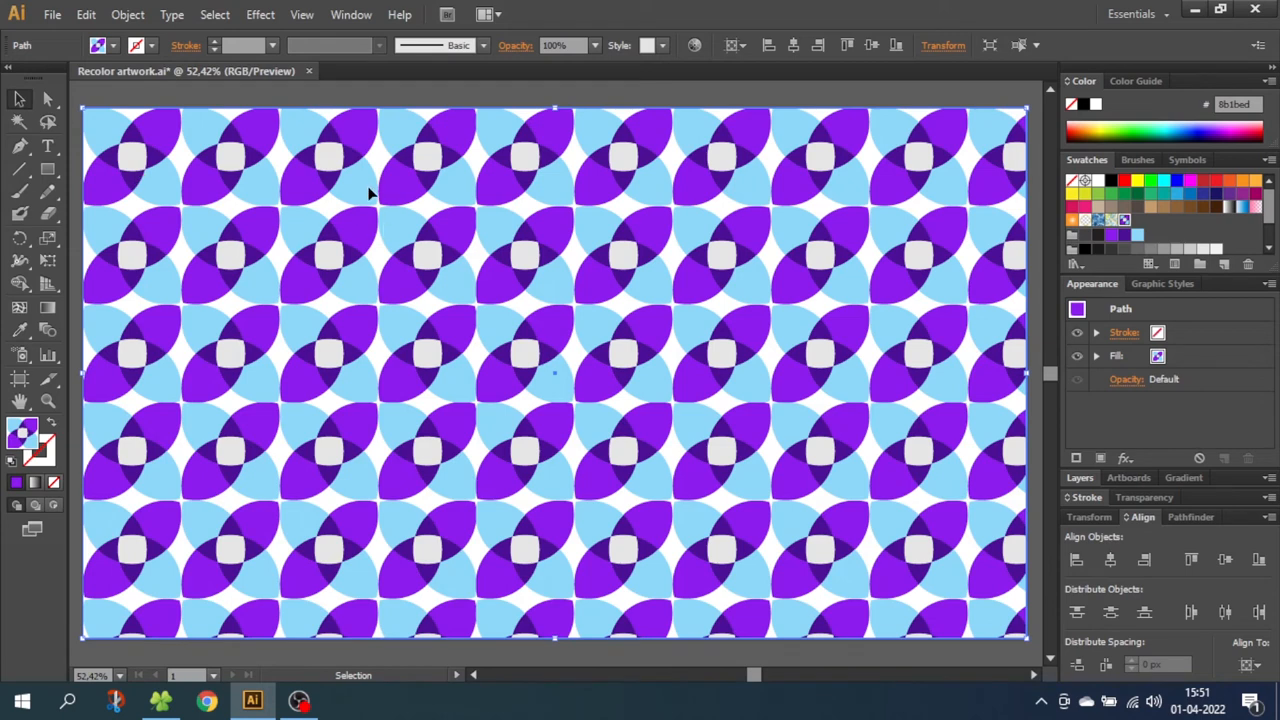
mouse_move(552, 192)
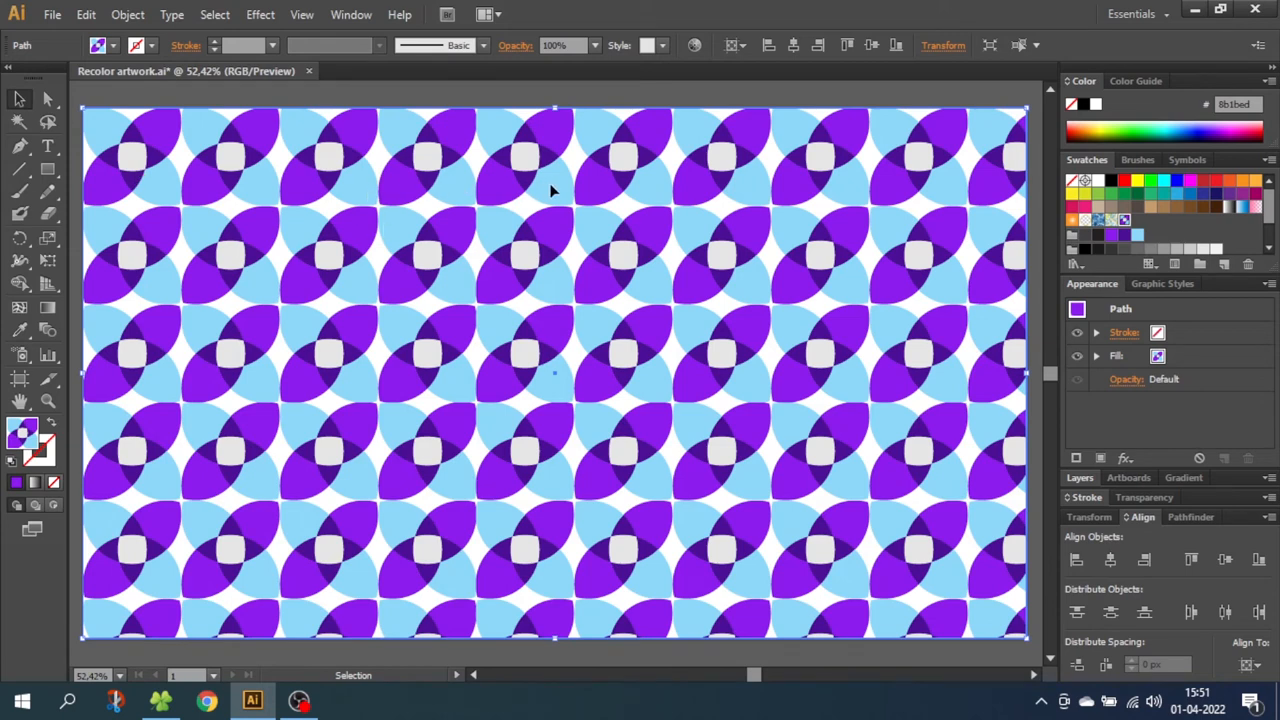
mouse_move(540, 198)
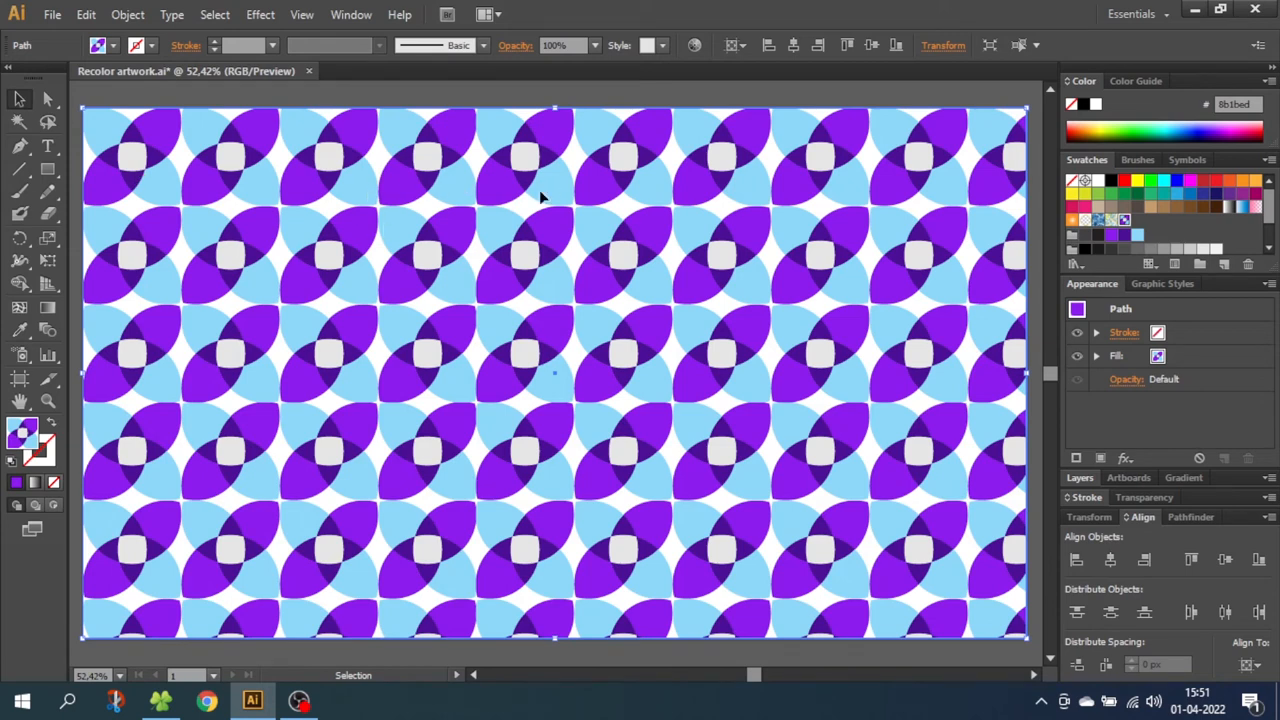
mouse_move(140, 64)
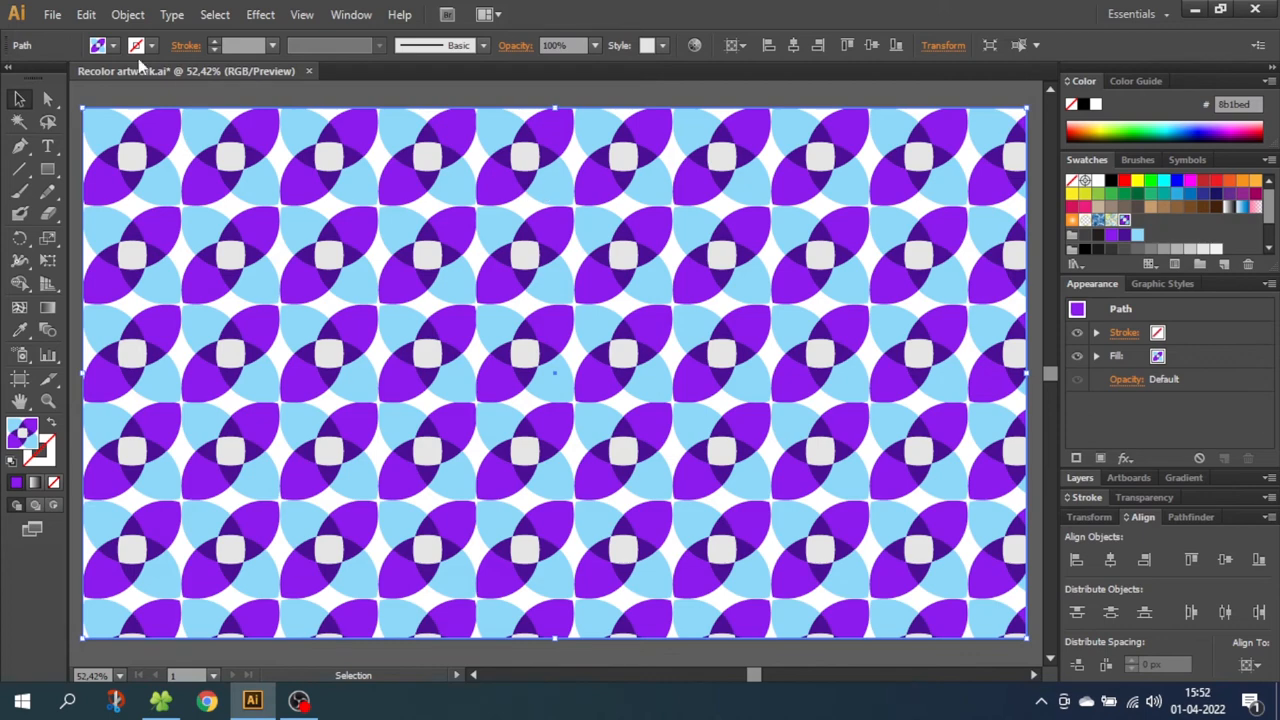
Recolor the artboard pattern fill so light blue becomes mint green beside the purple, and apply it
left_click(86, 14)
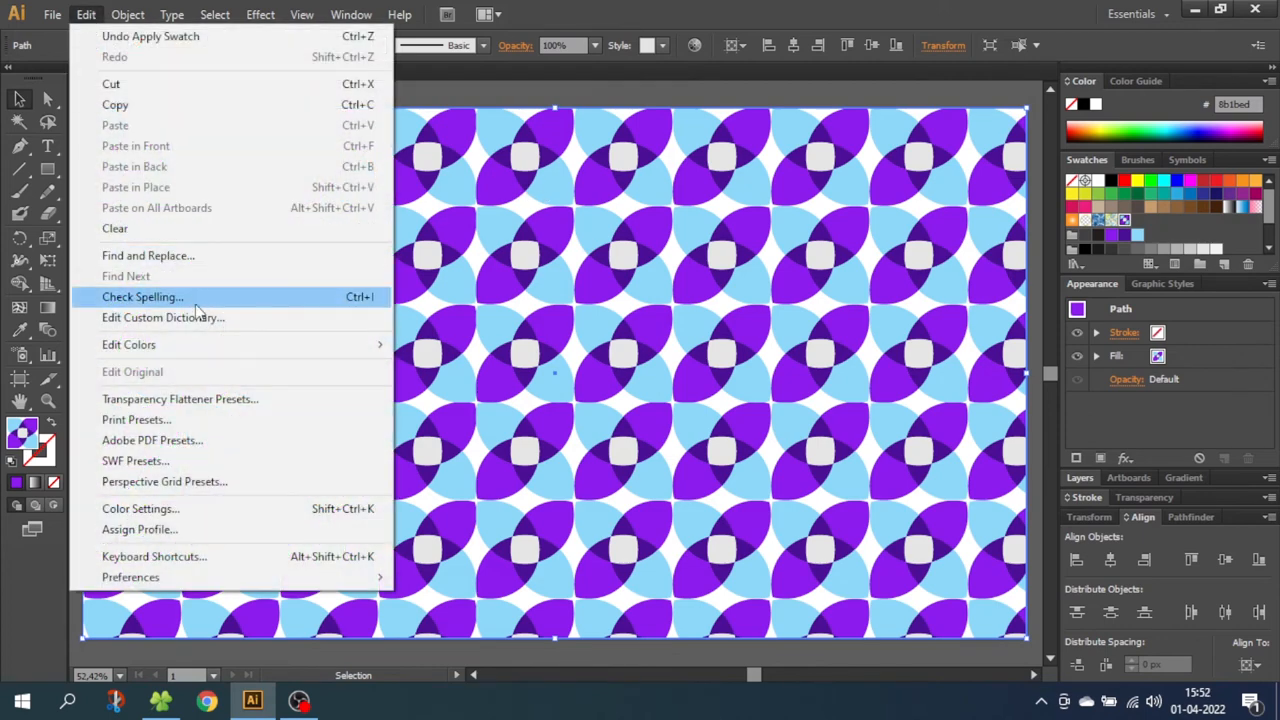
mouse_move(128, 344)
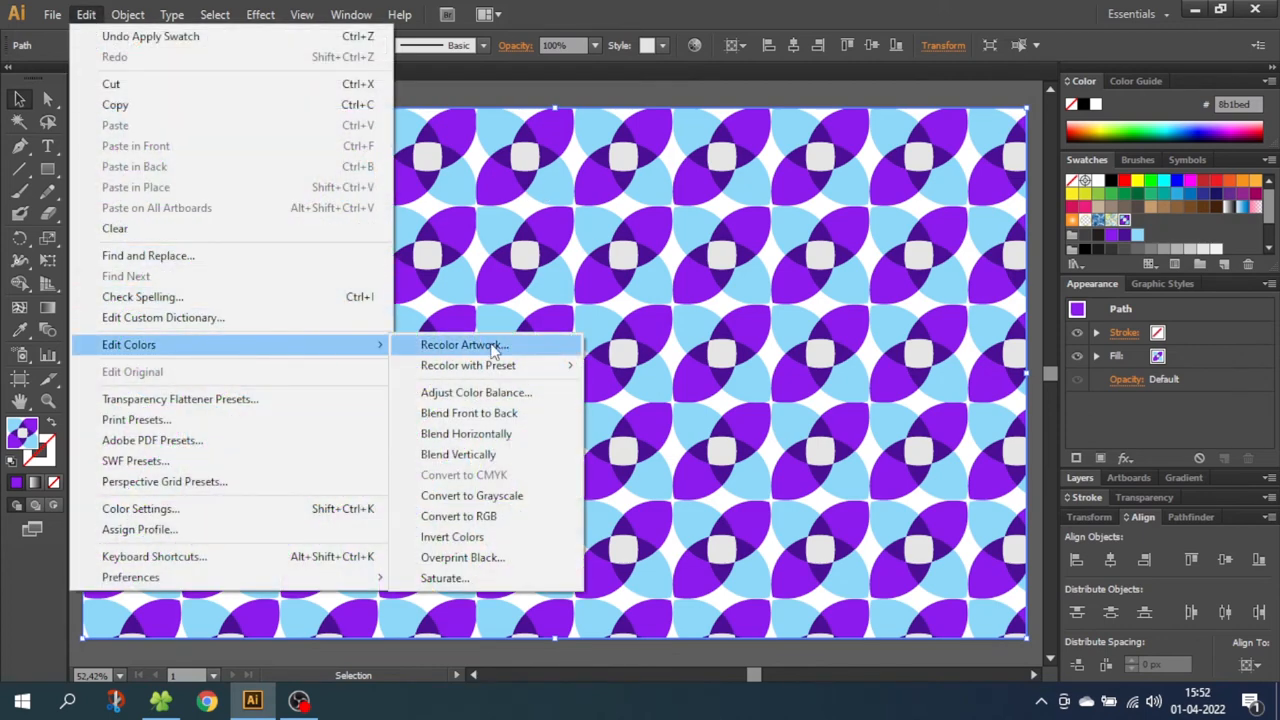
left_click(464, 344)
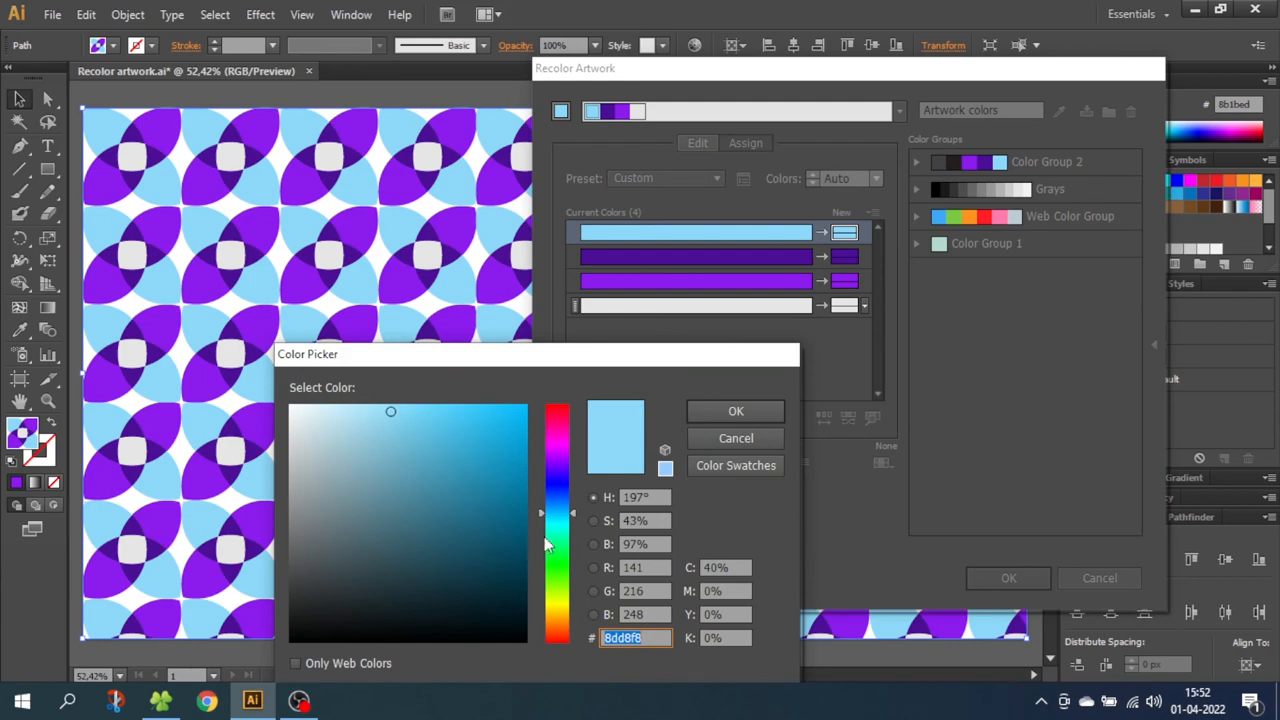
left_click(736, 412)
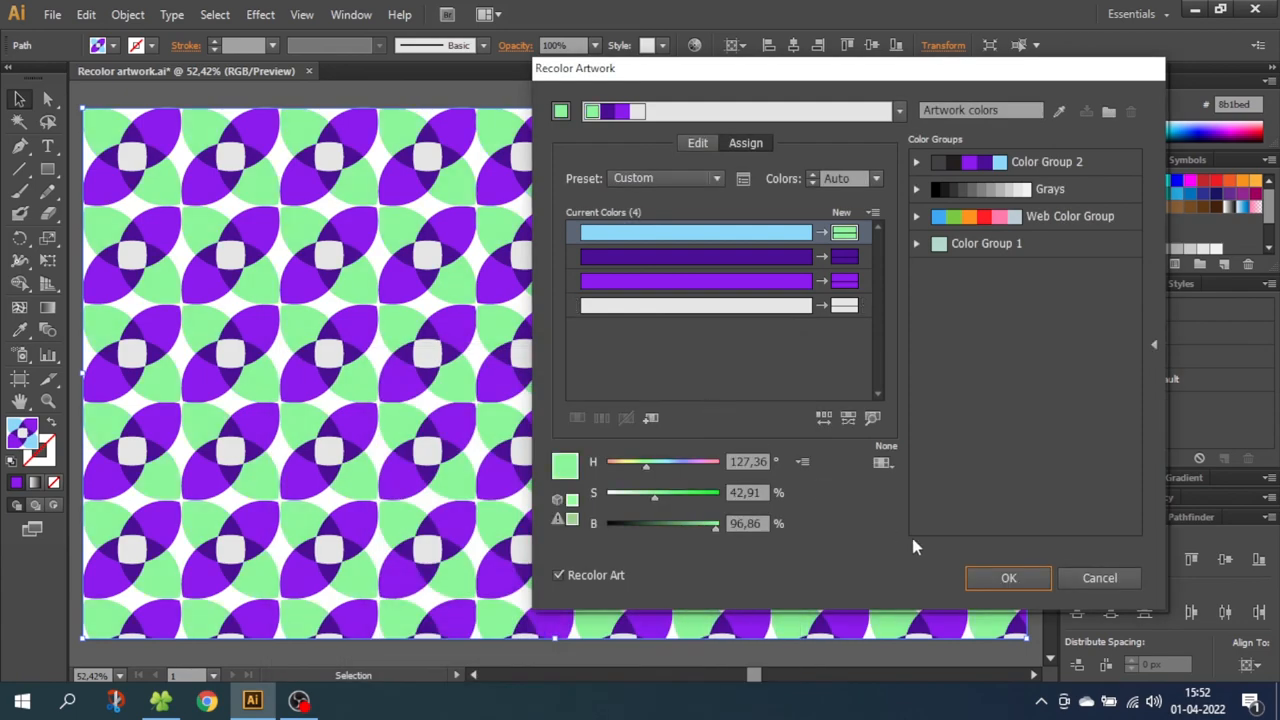
left_click(1008, 576)
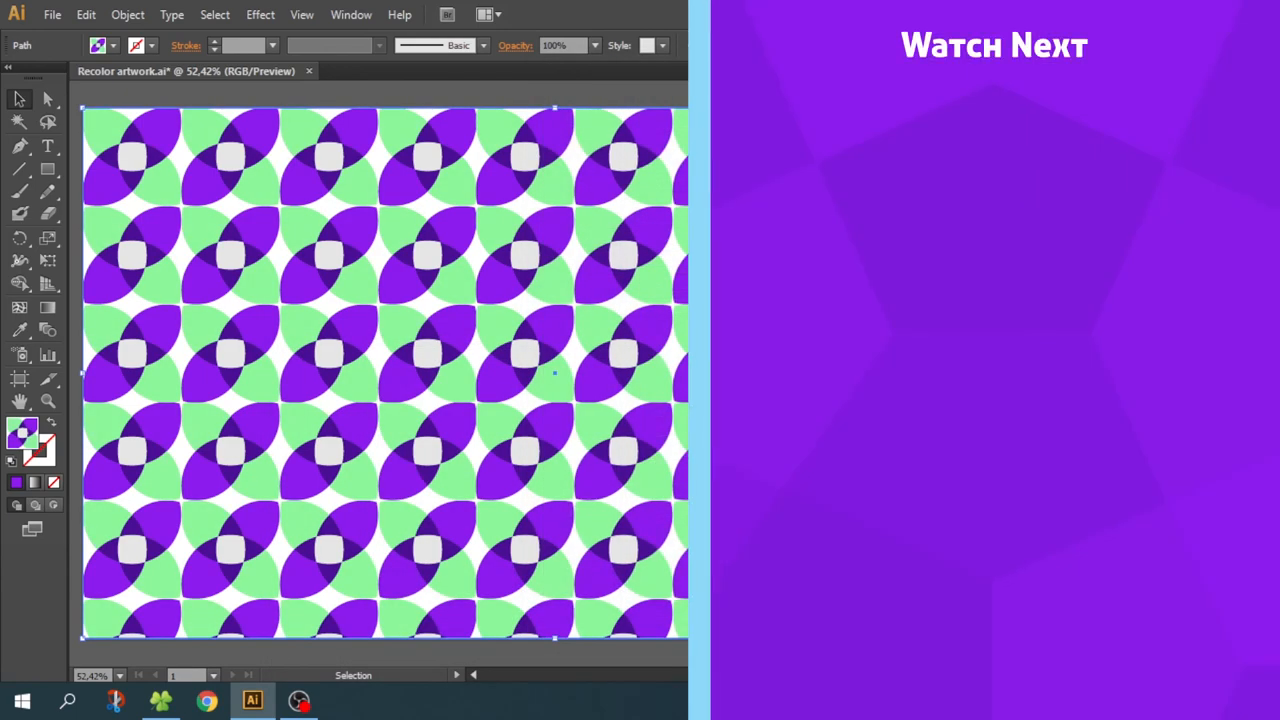